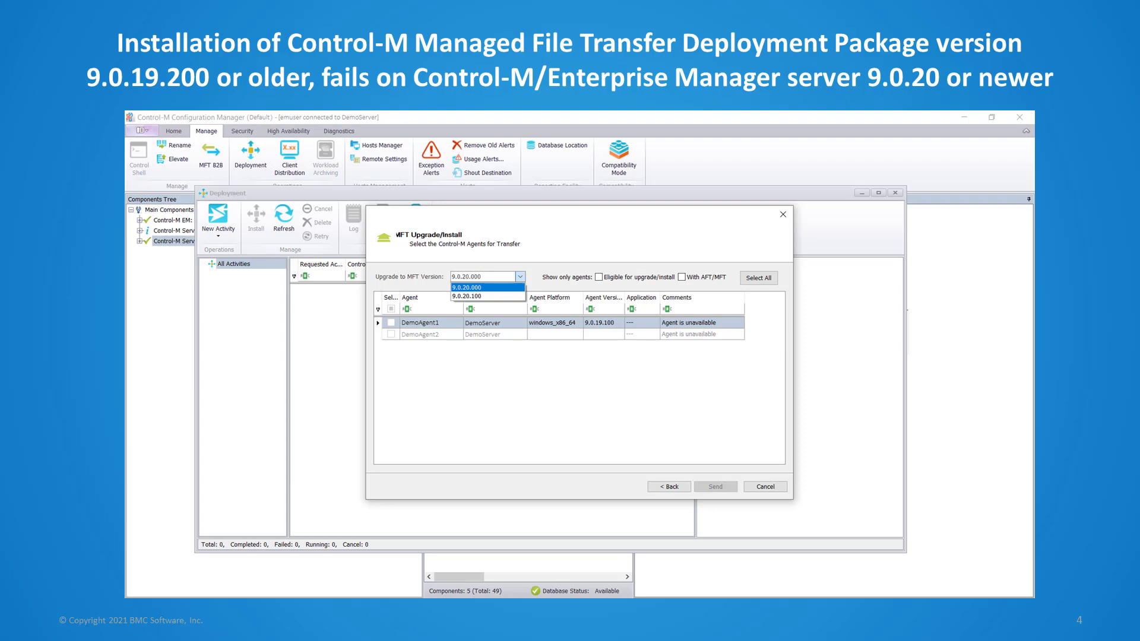
Step: Advance past the failed MFT 9.0.19.200 package install slide to the terminal session
{"action": "key", "text": "Right"}
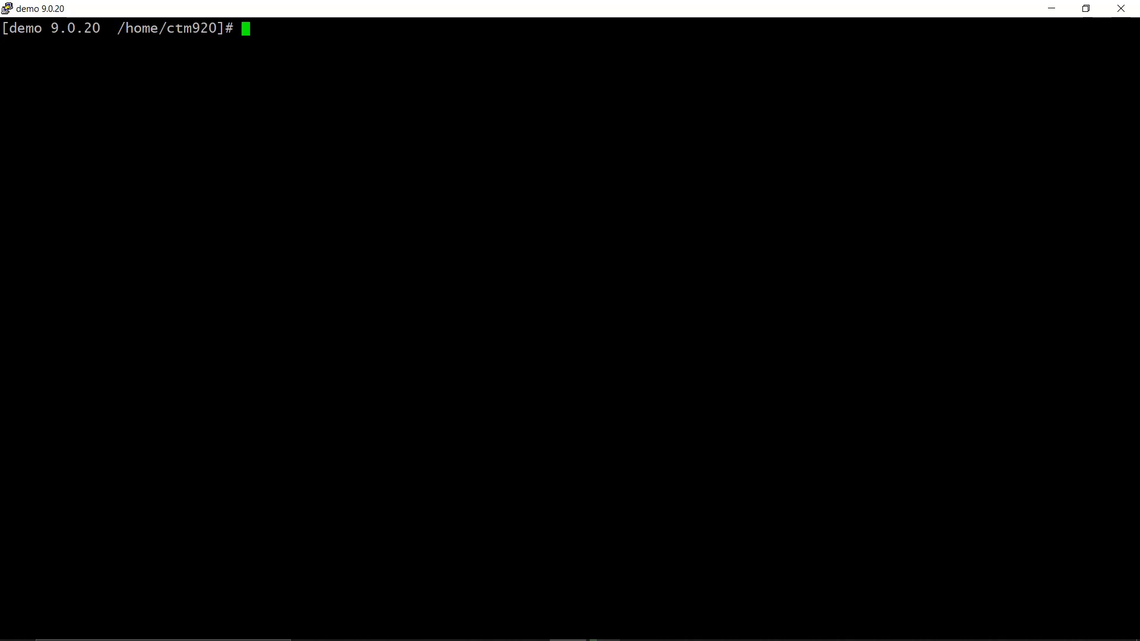
Step: Confirm the session user is ctm920 with id, enter ctm_em and list its contents with ls -l
{"action": "type", "text": "id"}
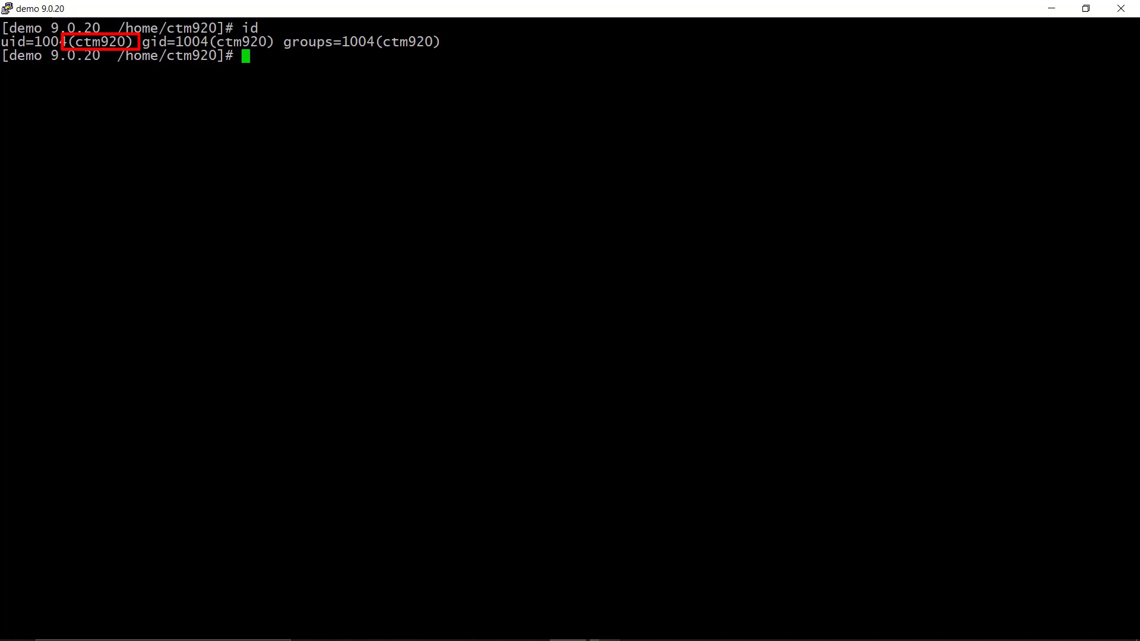
{"action": "type", "text": "cd ctm_em"}
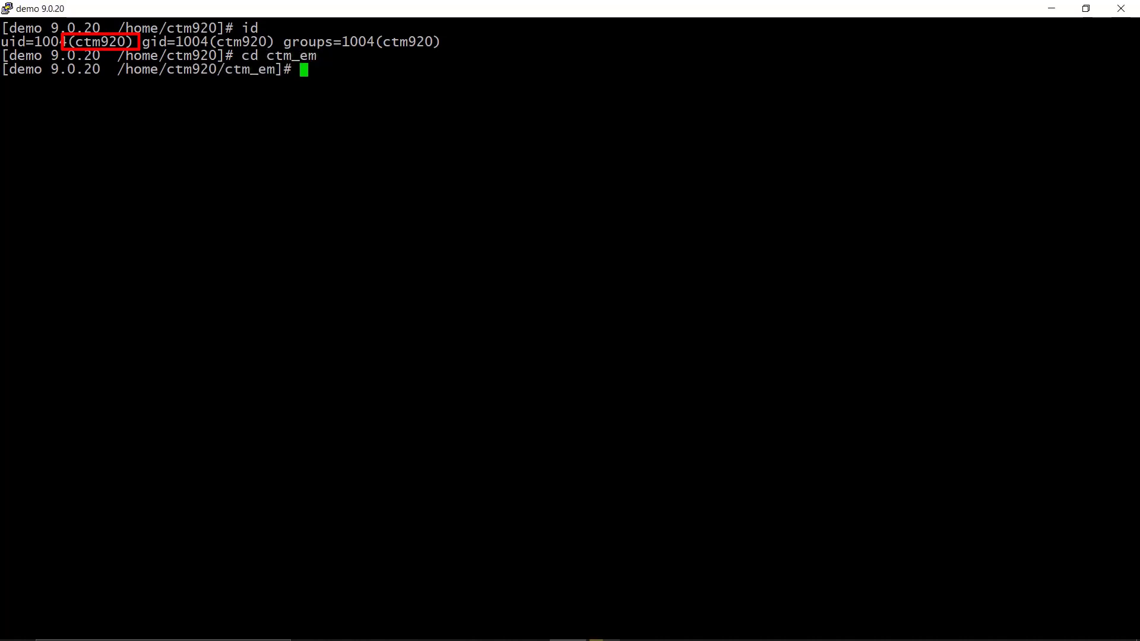
{"action": "type", "text": "ls"}
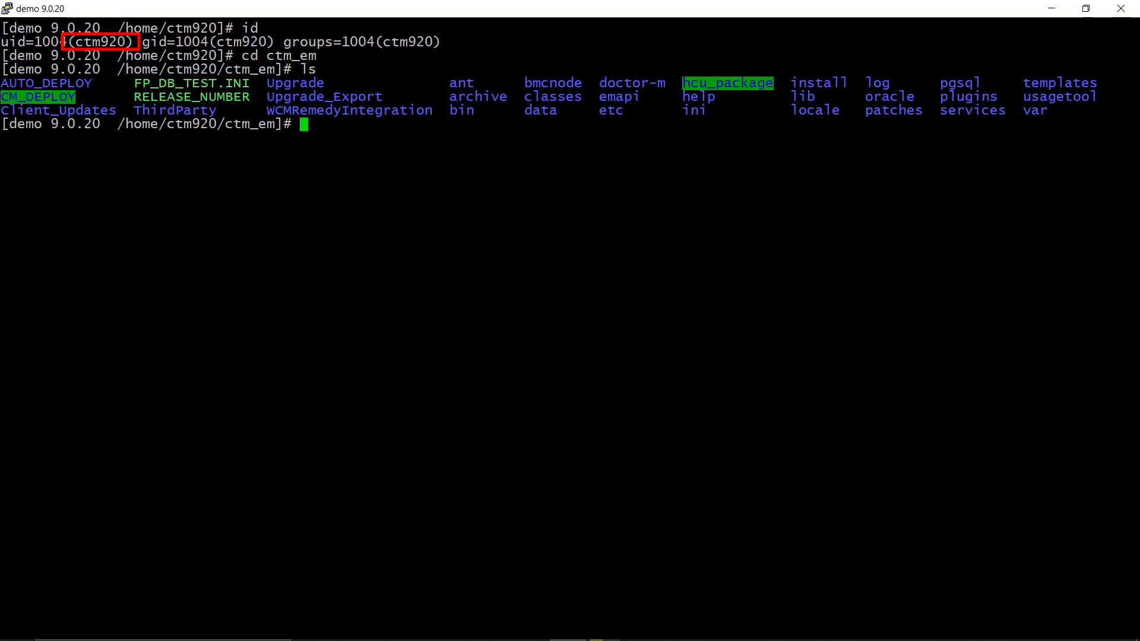
{"action": "type", "text": "ls -l"}
{"action": "type", "text": "cd"}
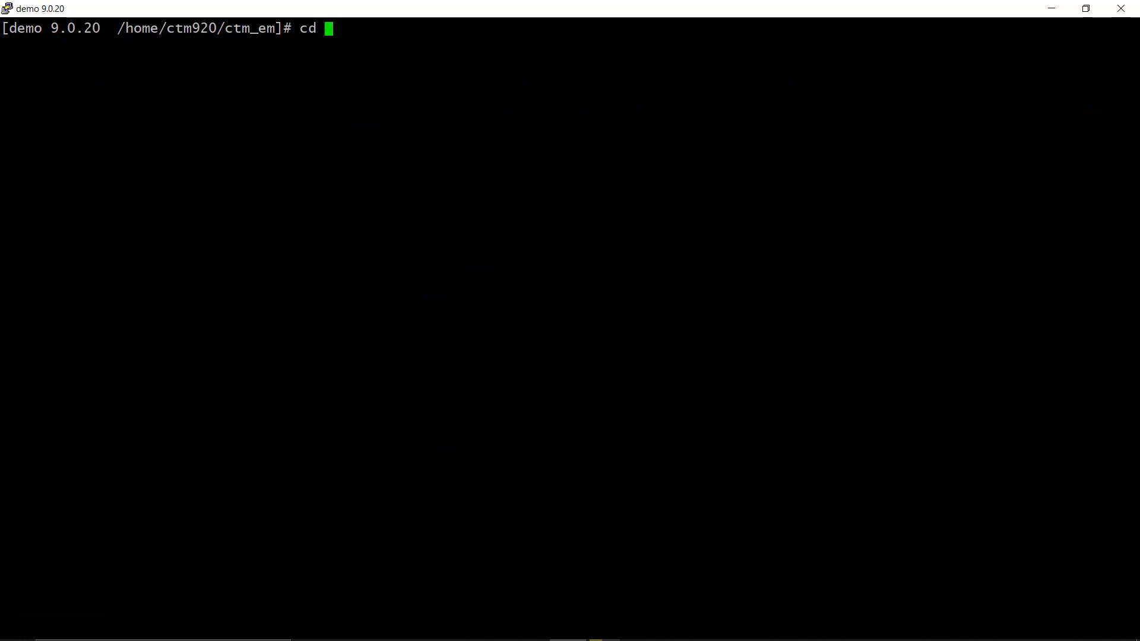
Step: Move into the /tmp/ctm v19 package folder and attempt to run ./setup.sh
{"action": "type", "text": "/tmp/ctm"}
{"action": "type", "text": "cd v19"}
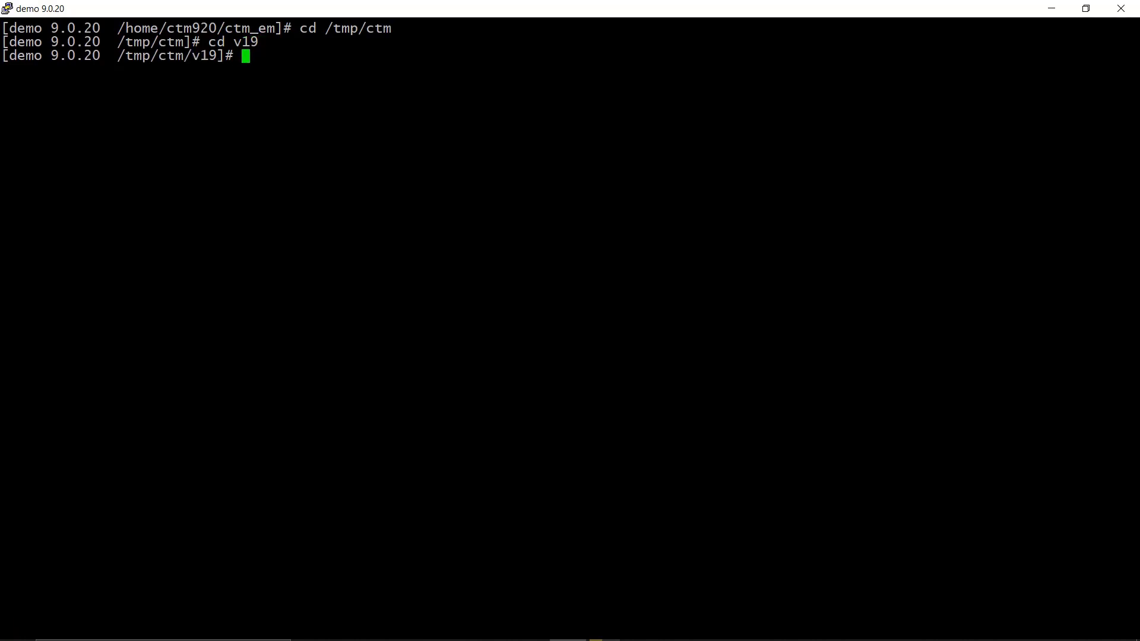
{"action": "type", "text": "./setup.sh"}
{"action": "type", "text": "cd"}
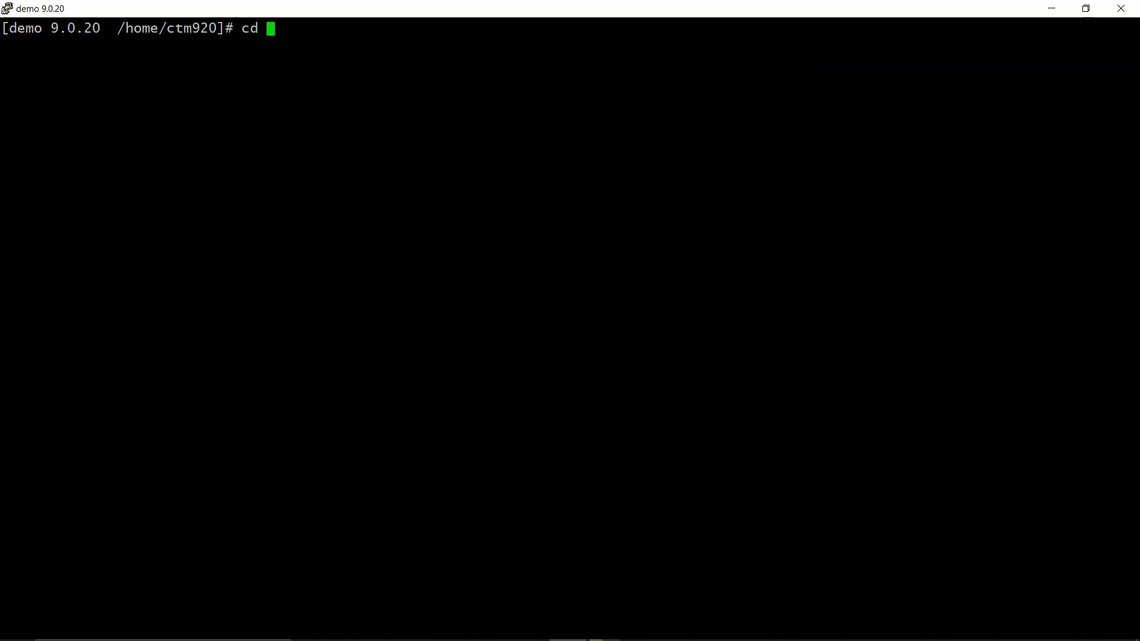
Step: Run ./mft_install_helper.sh SET from ctm_em/install to create the JRE symbolic link, then move to /tmp/ctm
{"action": "type", "text": "ctm_em"}
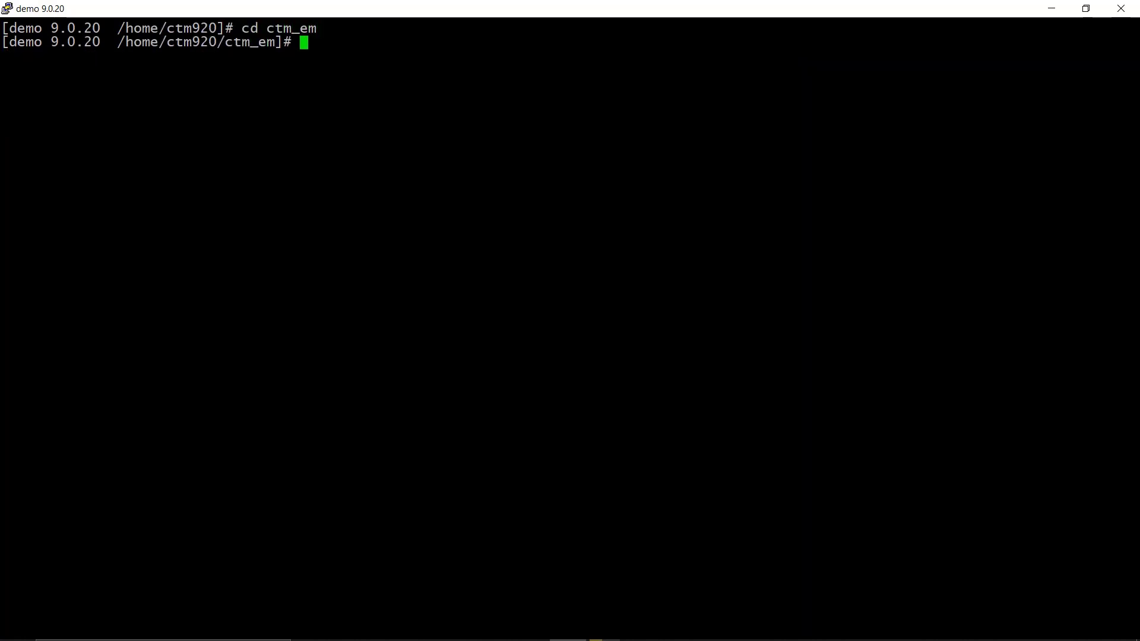
{"action": "type", "text": "cd install/"}
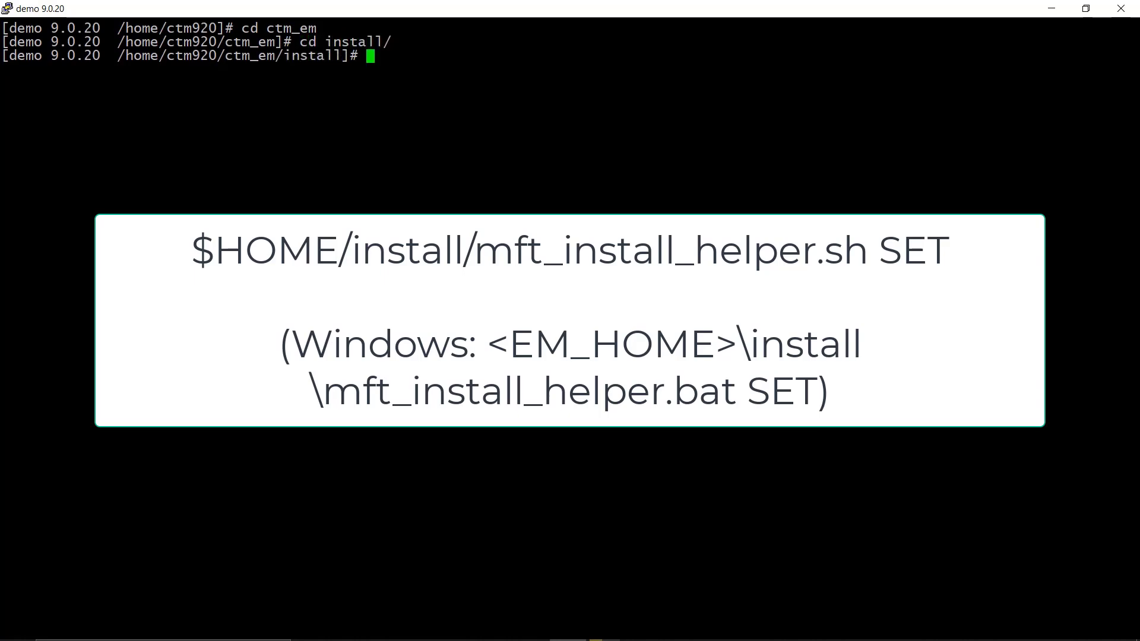
{"action": "type", "text": "./"}
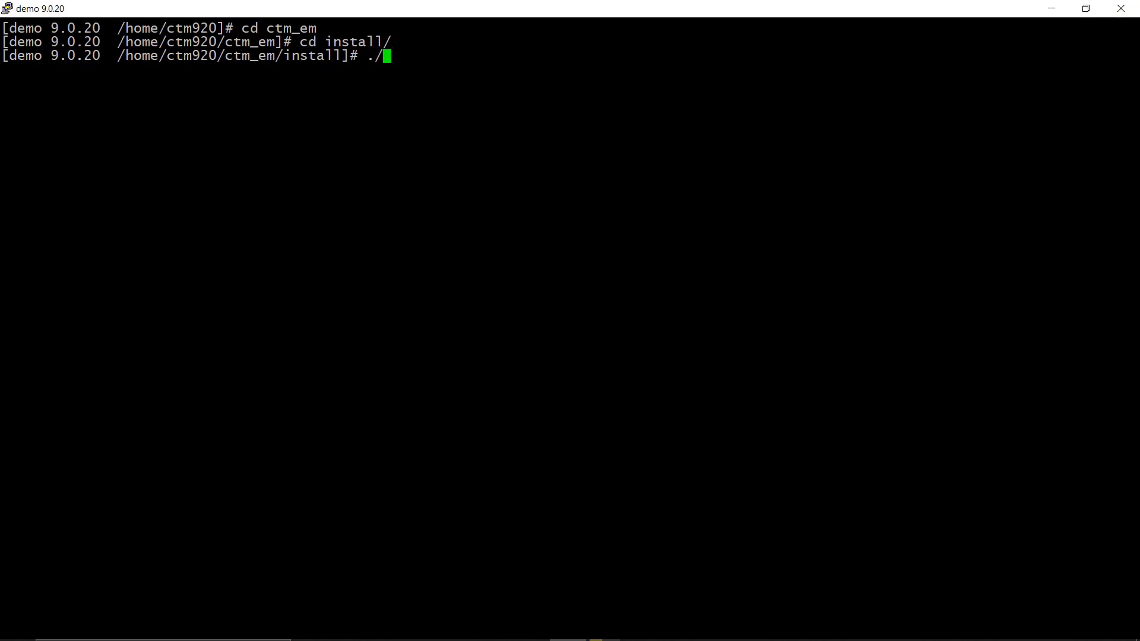
{"action": "type", "text": "mft_install_helper.sh"}
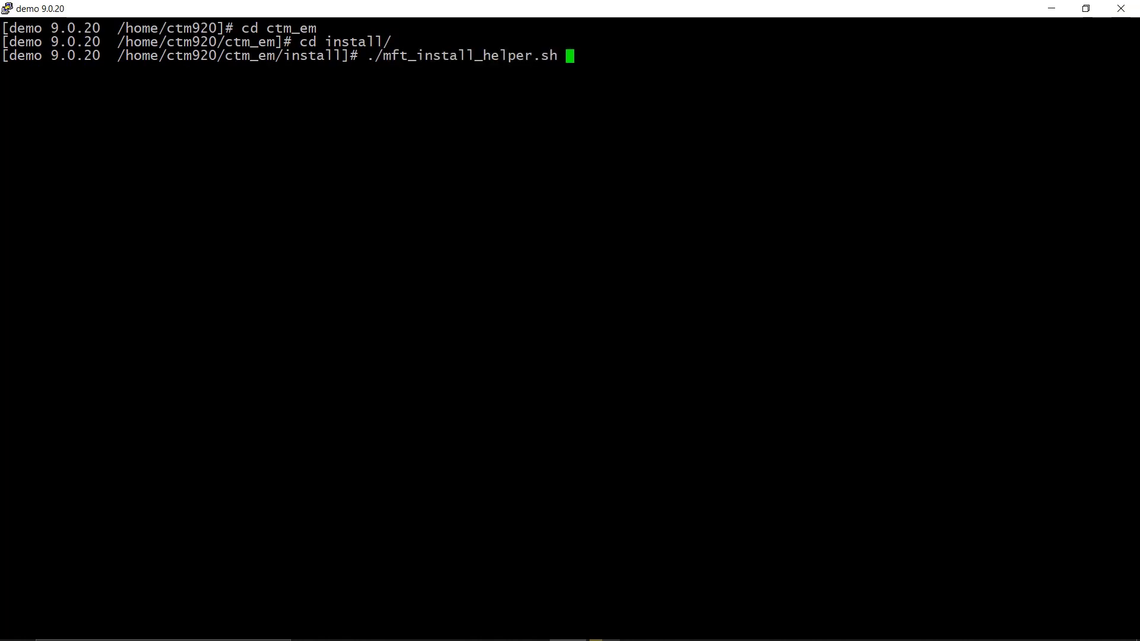
{"action": "type", "text": "SET"}
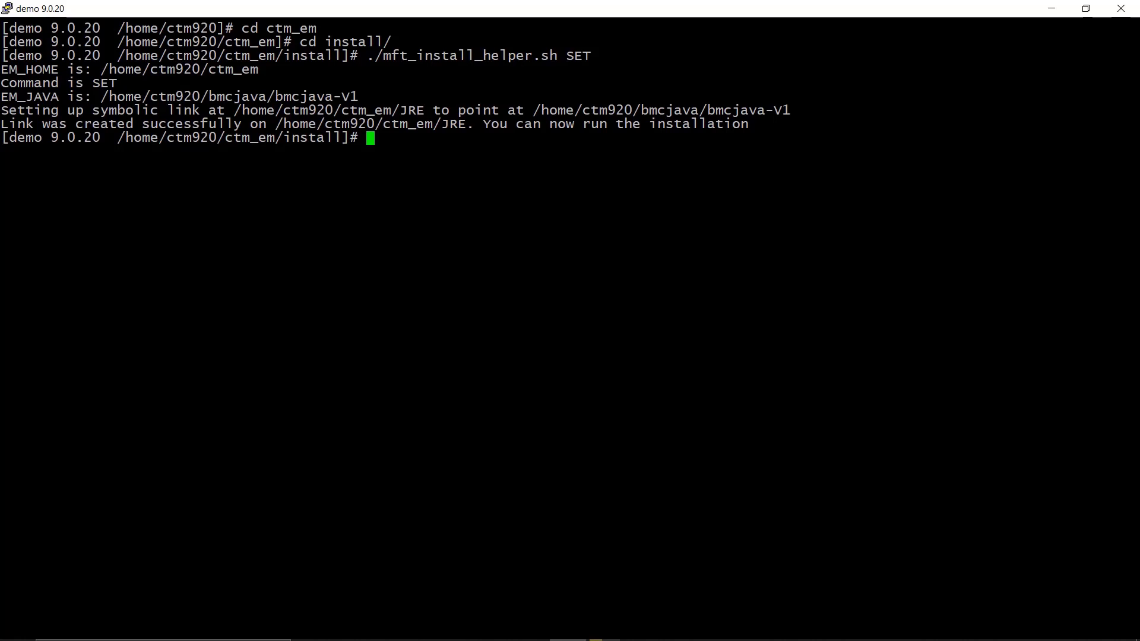
{"action": "type", "text": "cd /tmp/ctm"}
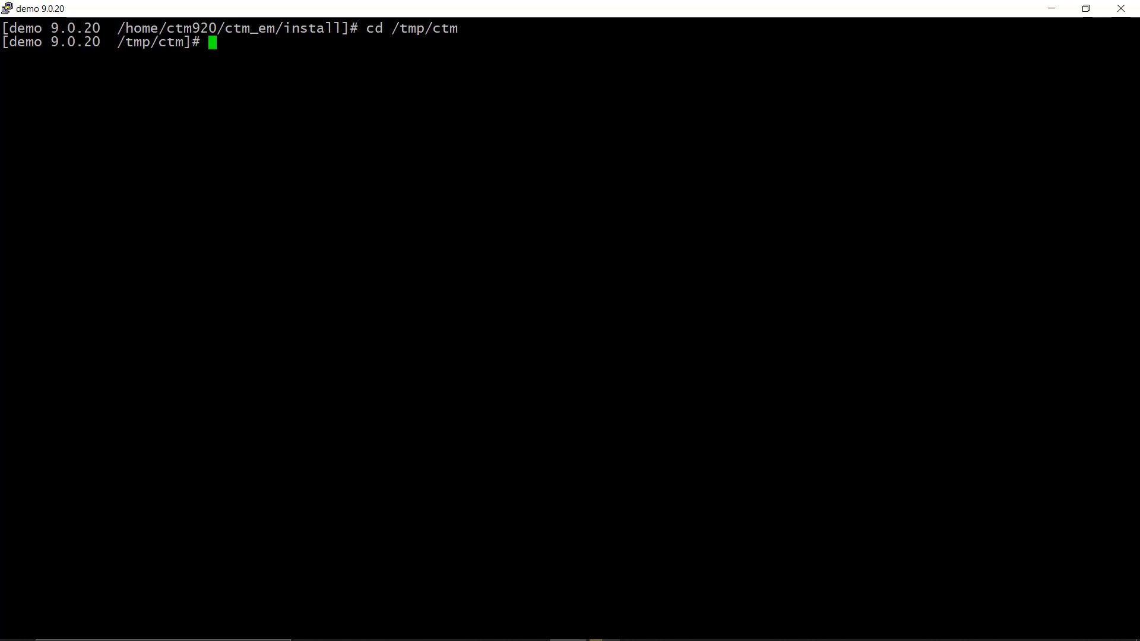
Step: Launch the v19 ./setup.sh installer and answer y to continue in non-graphical mode
{"action": "type", "text": "cd v19"}
{"action": "type", "text": "./setup.sh"}
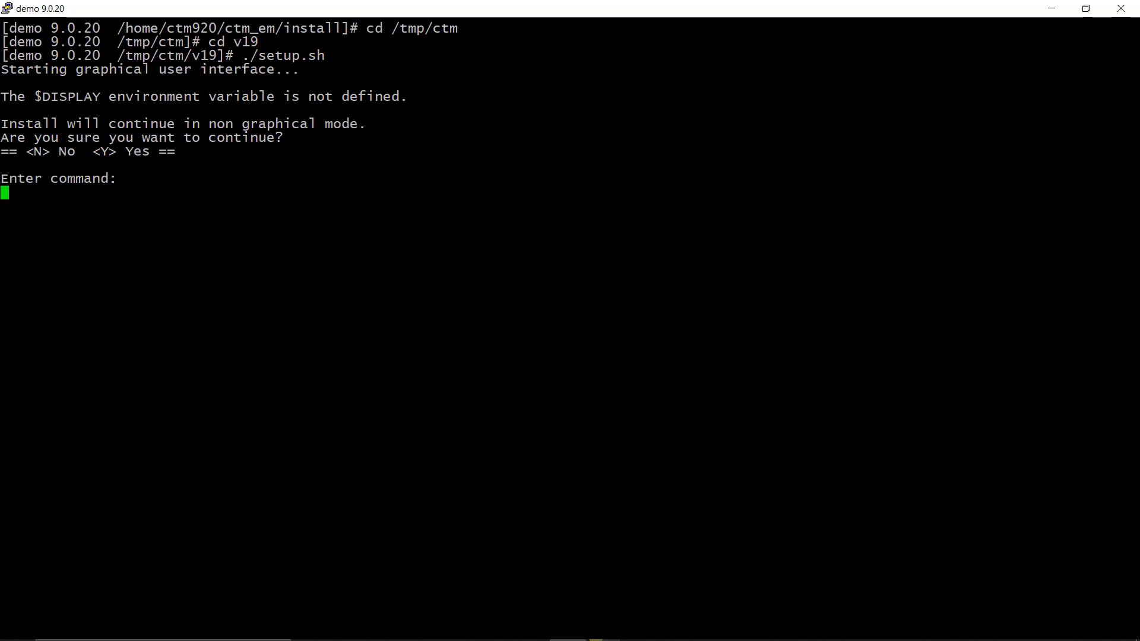
{"action": "type", "text": "y"}
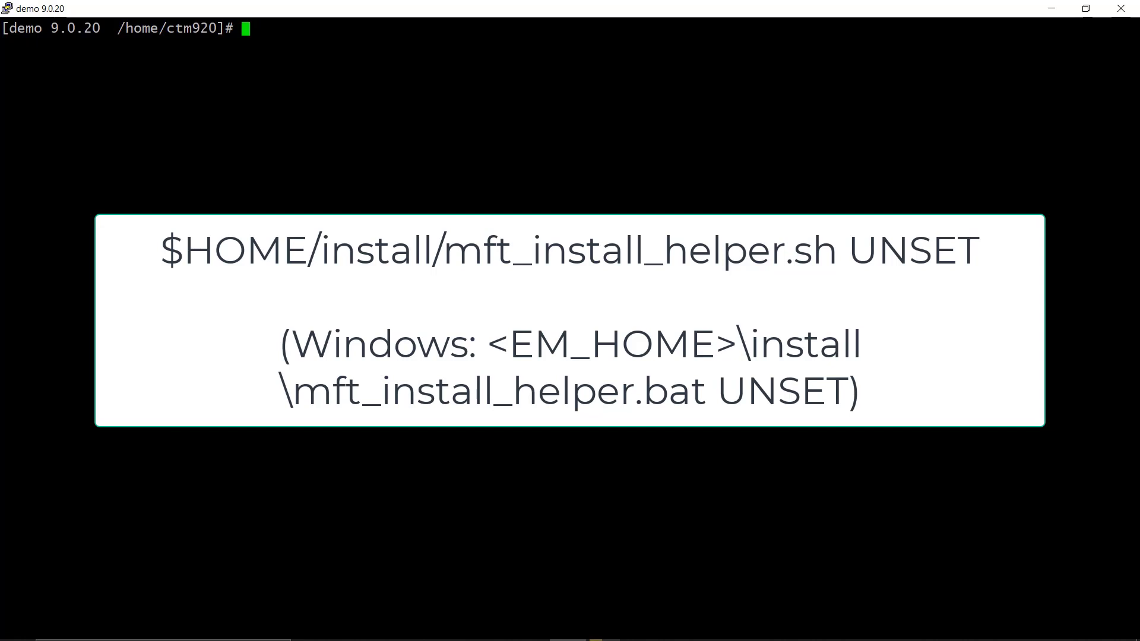
Step: From ctm_em/install, enter ./mft_install_helper.sh UNSET at the prompt to remove the JRE link
{"action": "type", "text": "cd ctm_em"}
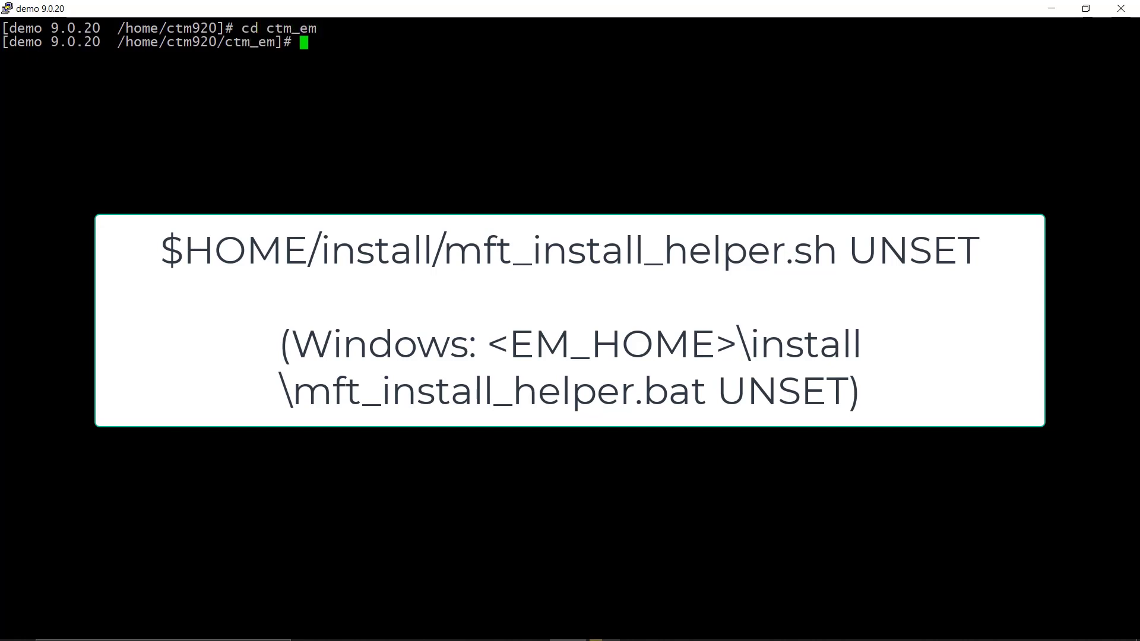
{"action": "type", "text": "cd install/"}
{"action": "type", "text": "./"}
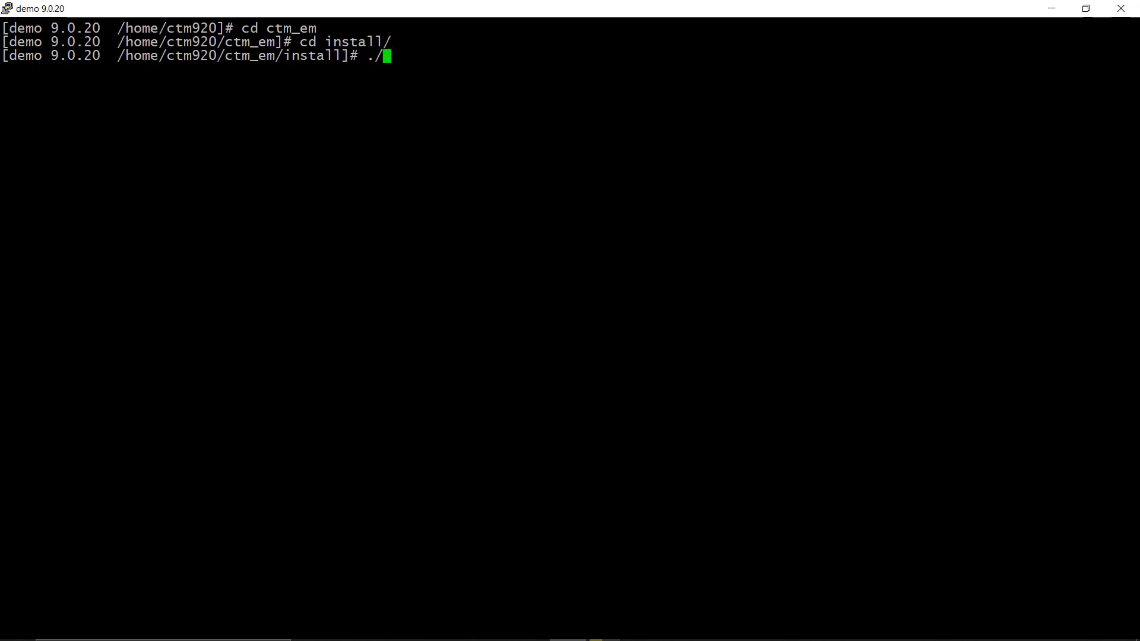
{"action": "type", "text": "mft_install_helper.sh"}
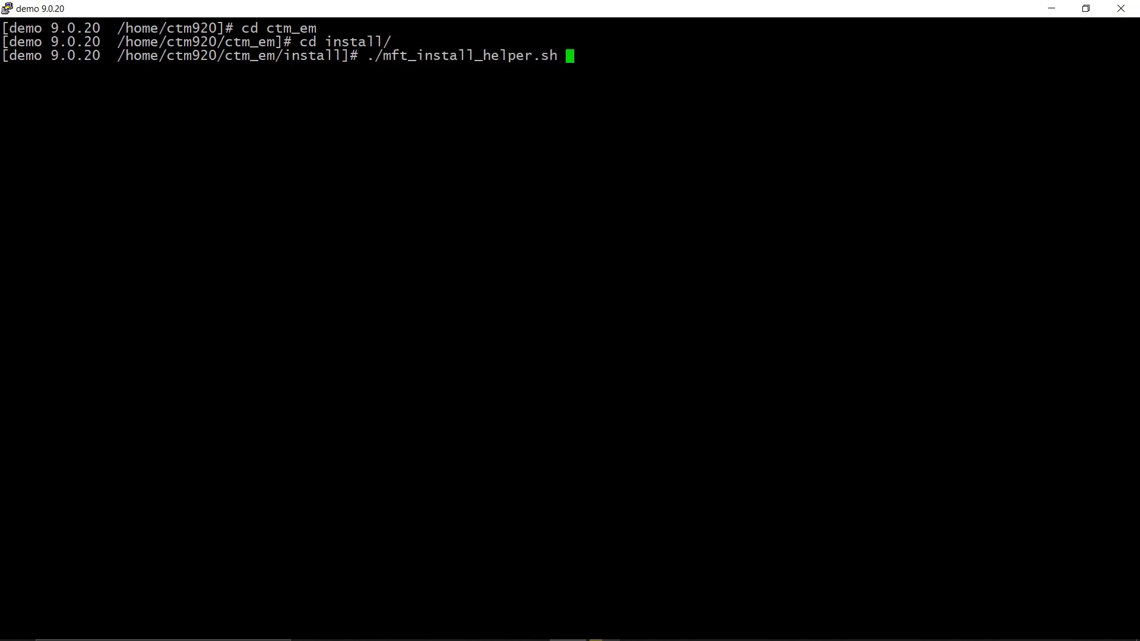
{"action": "type", "text": "UNSET"}
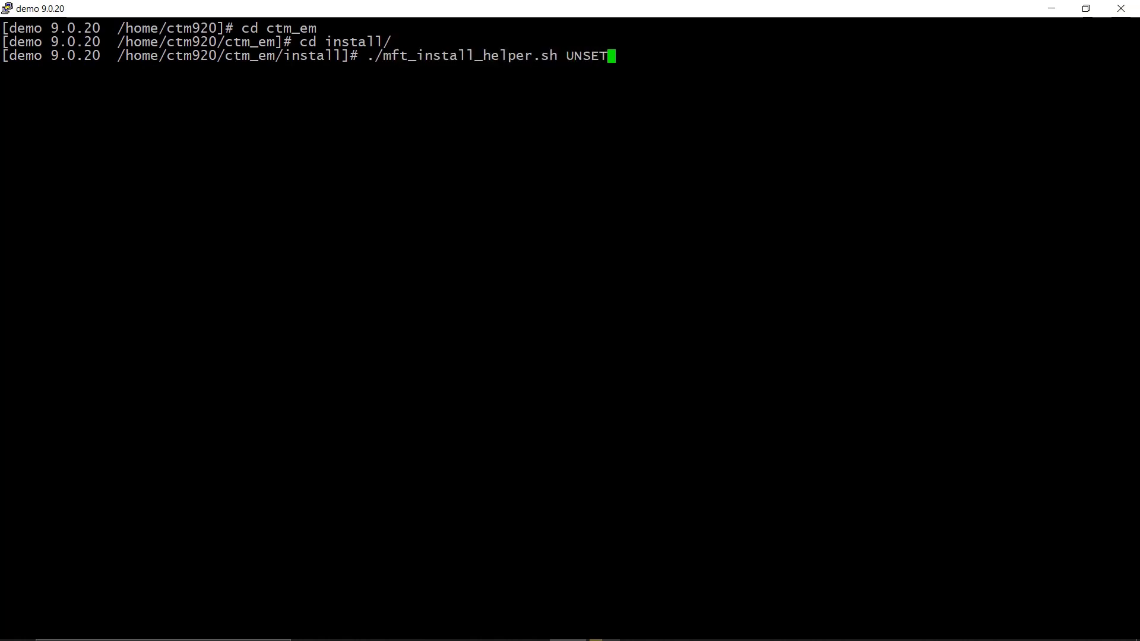